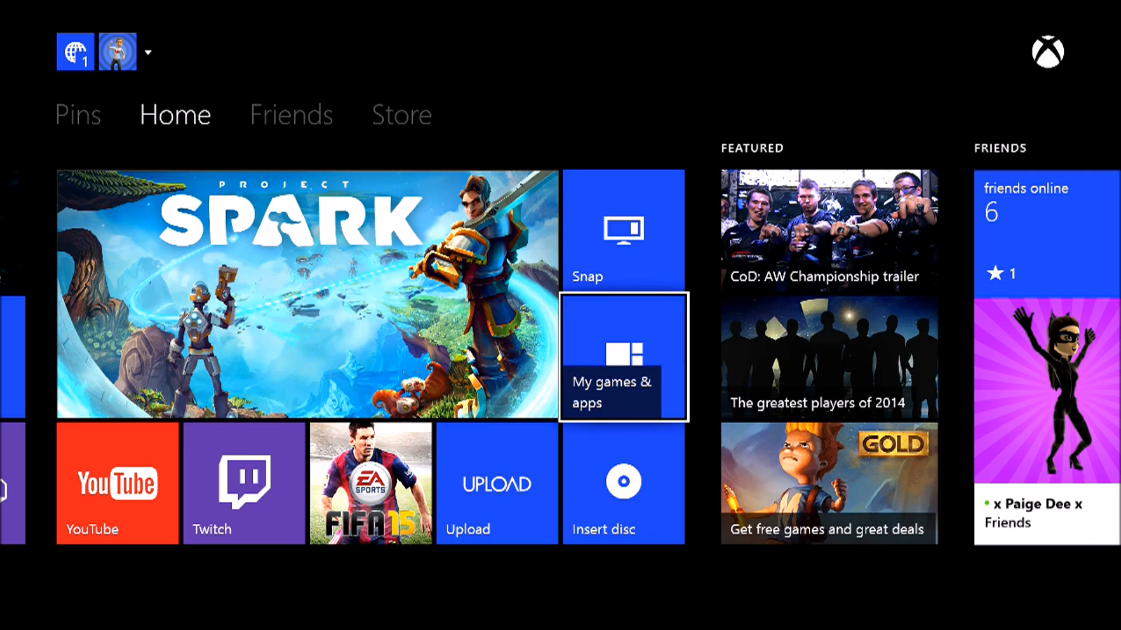
Go from Home into My games & apps to see the installed collection.
click(621, 358)
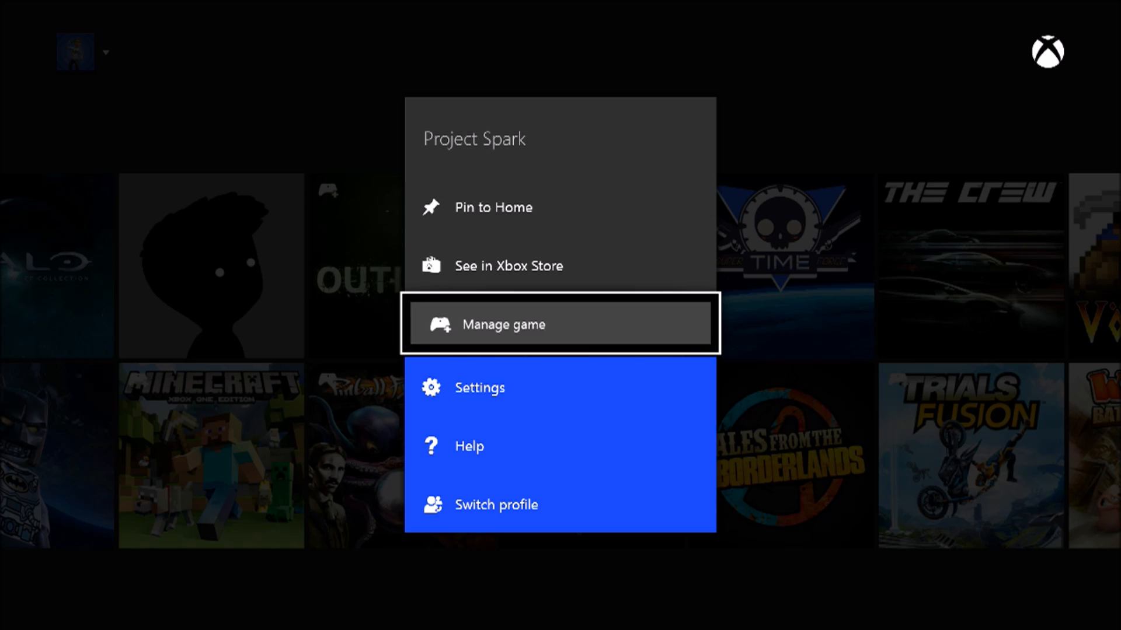
Bring up Project Spark's Manage game page from its options menu.
click(502, 324)
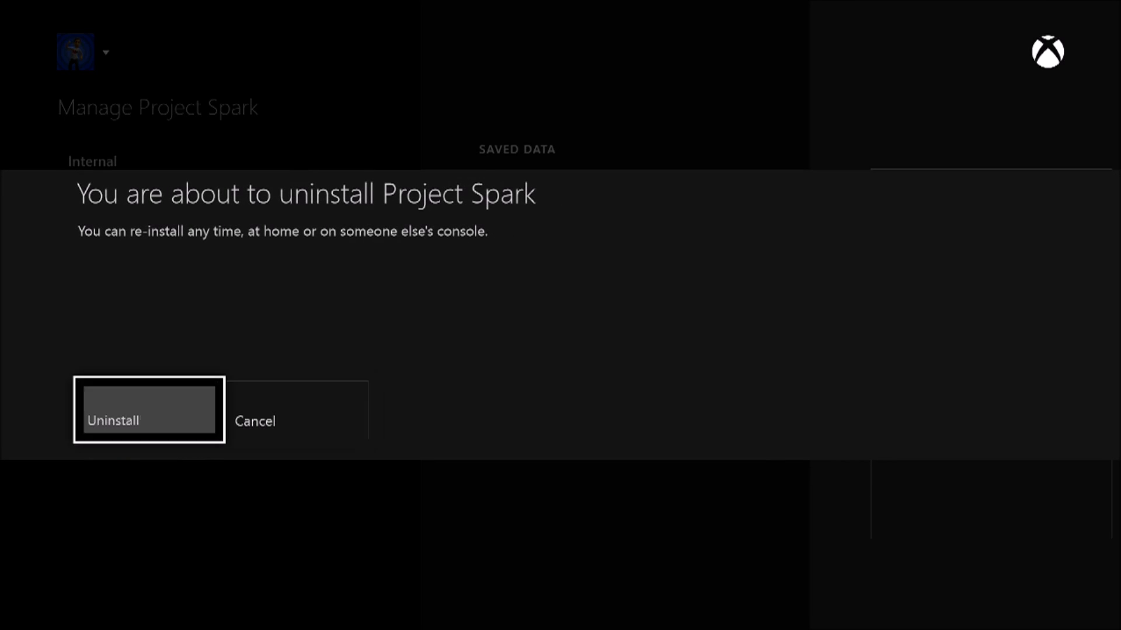
Confirm uninstalling Project Spark, leaving its 0.3 KB of saved data on the console.
click(255, 421)
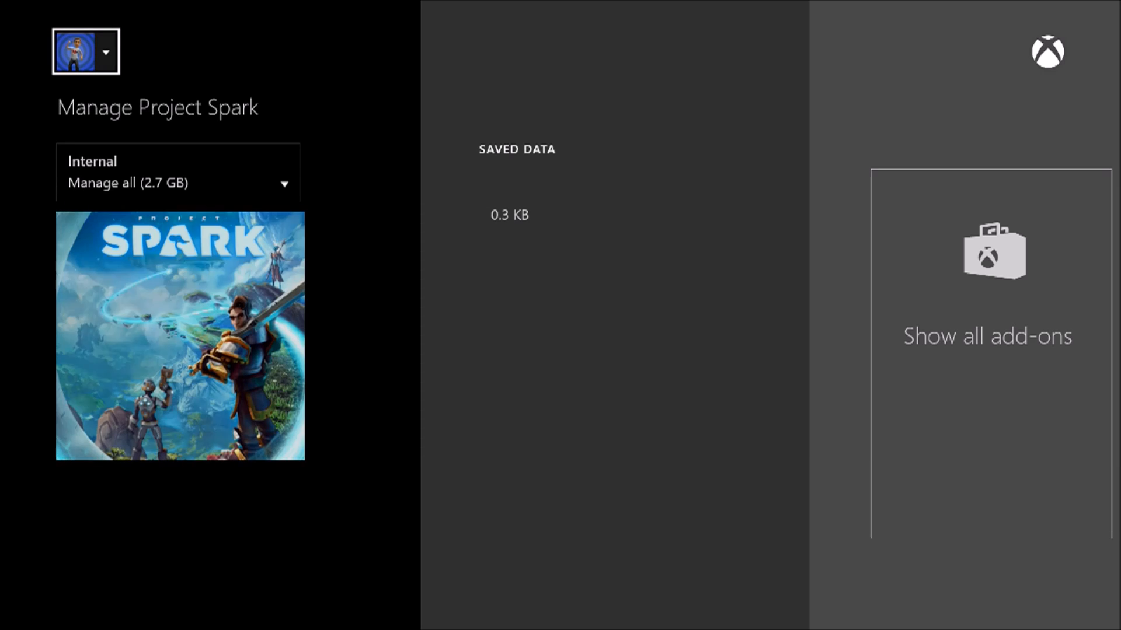